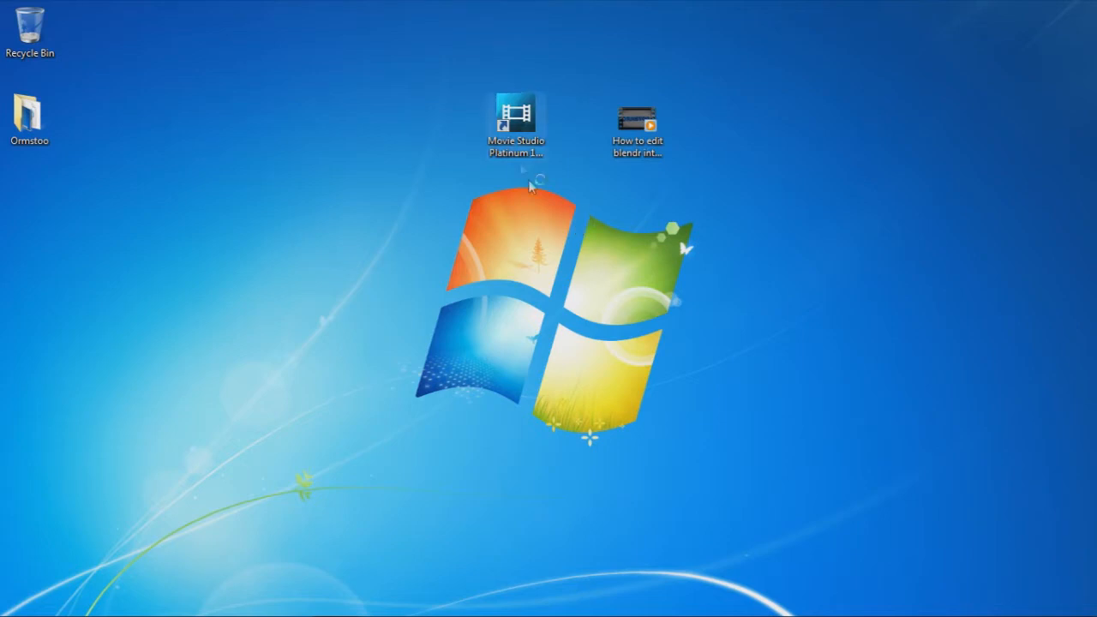
- Launch Movie Studio Platinum 13.0 from its desktop shortcut
left_click(515, 120)
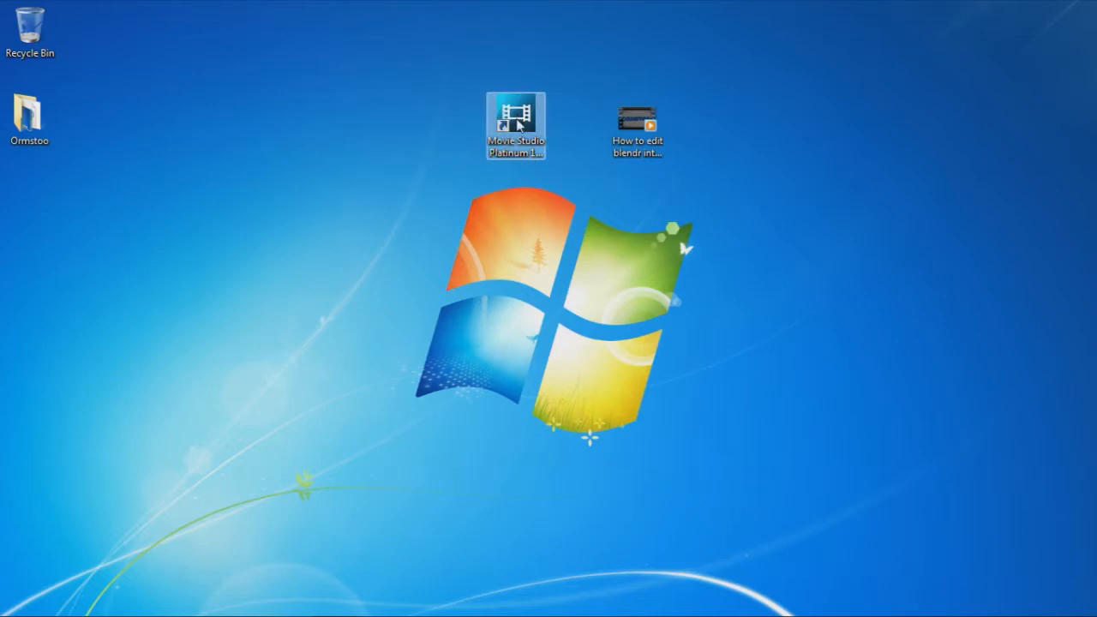
double_click(514, 123)
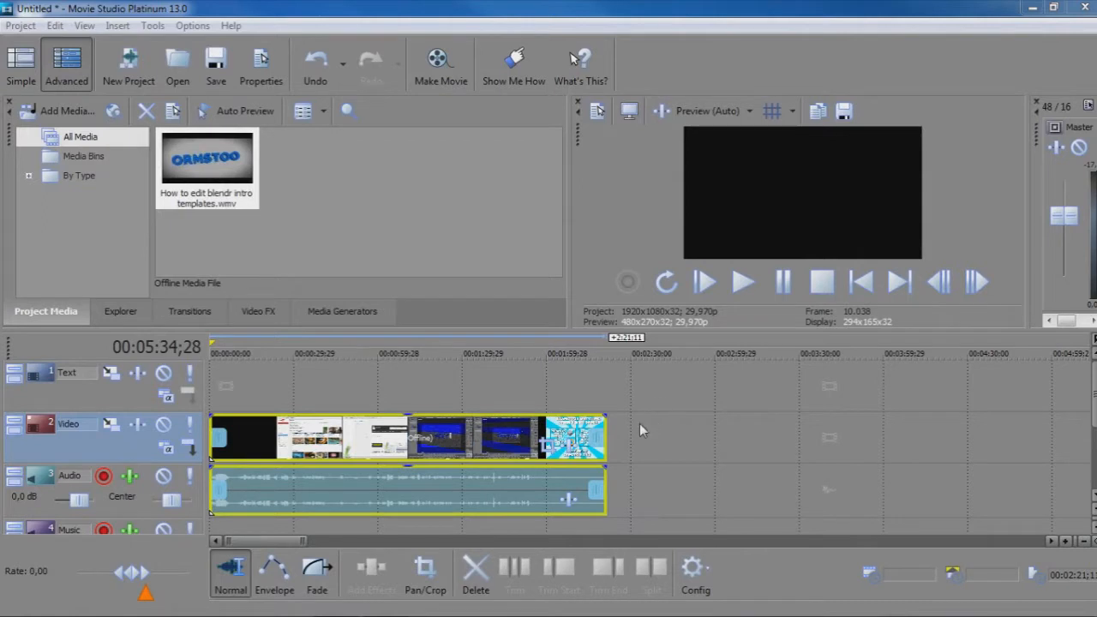
mouse_move(603, 438)
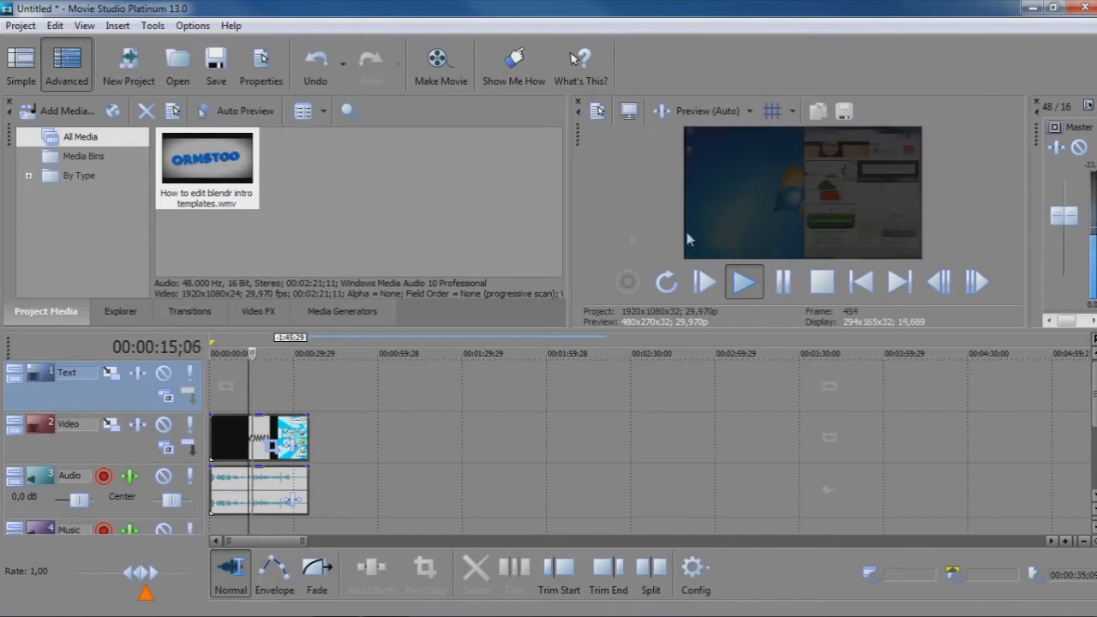
- Play back the time-stretched intro clip to about the 20-second mark
left_click(744, 281)
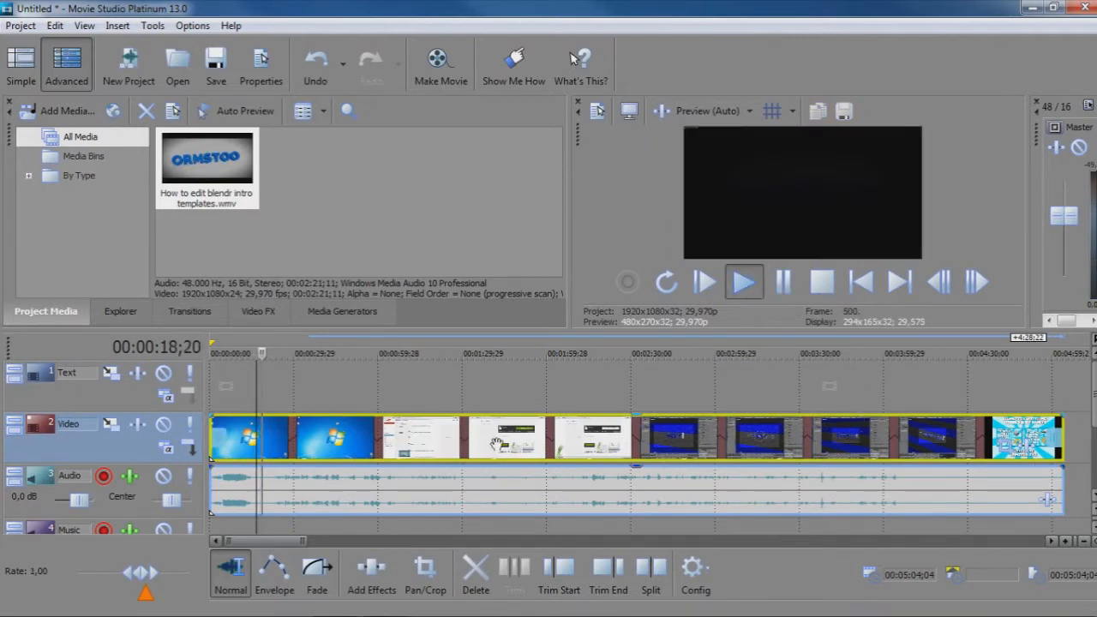
left_click(744, 281)
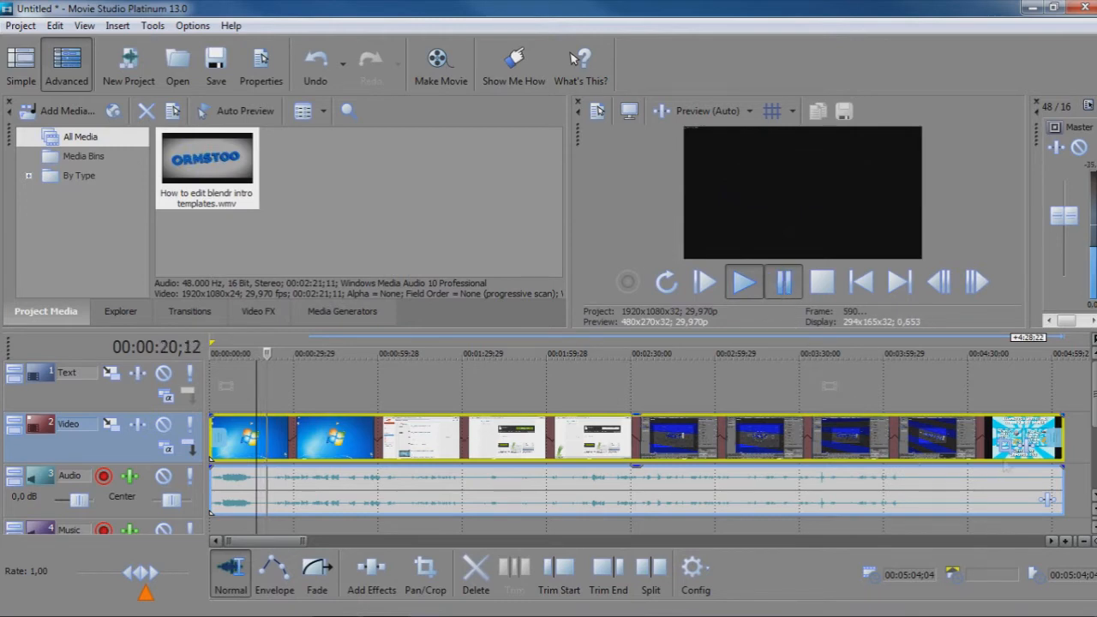